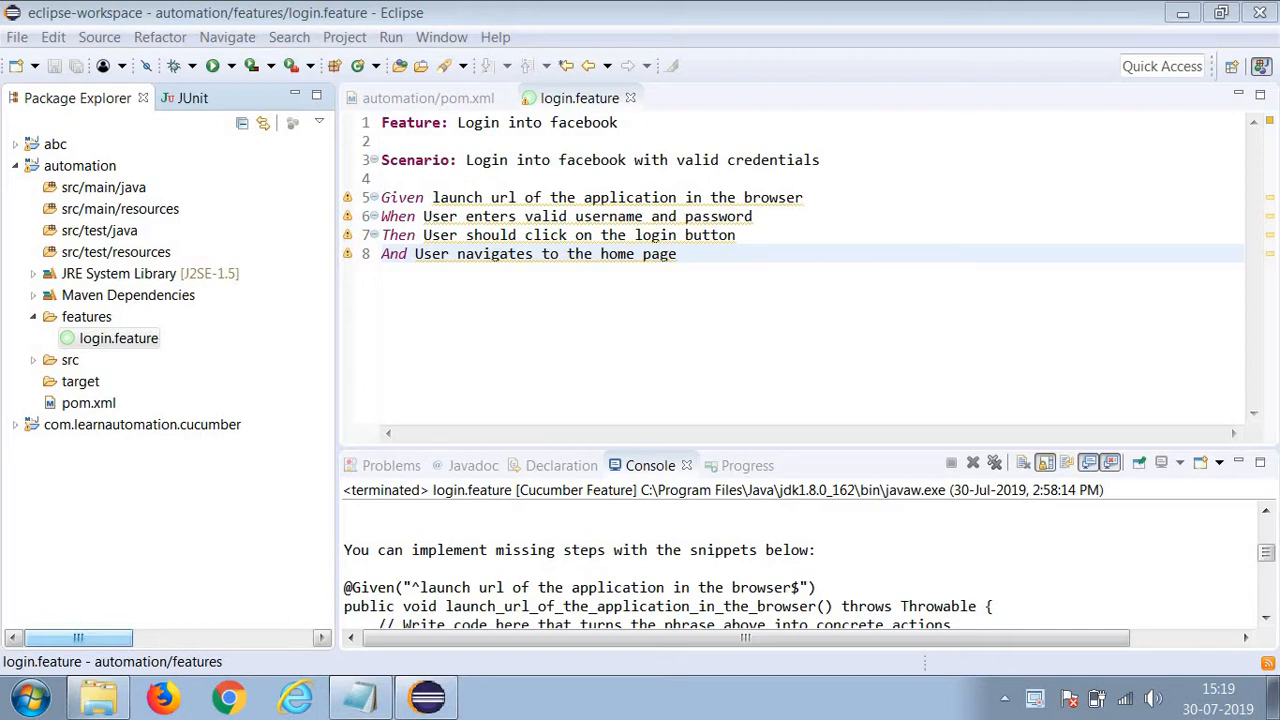
pyautogui.moveTo(128, 317)
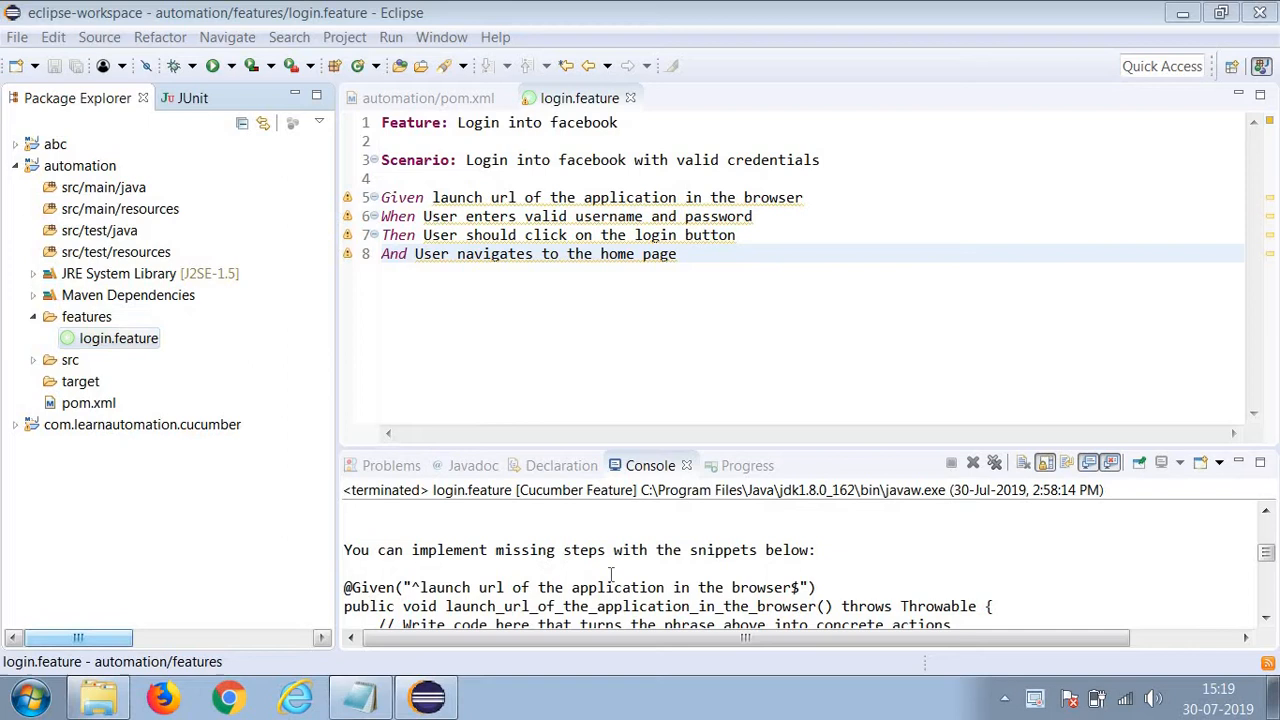
pyautogui.moveTo(532, 549)
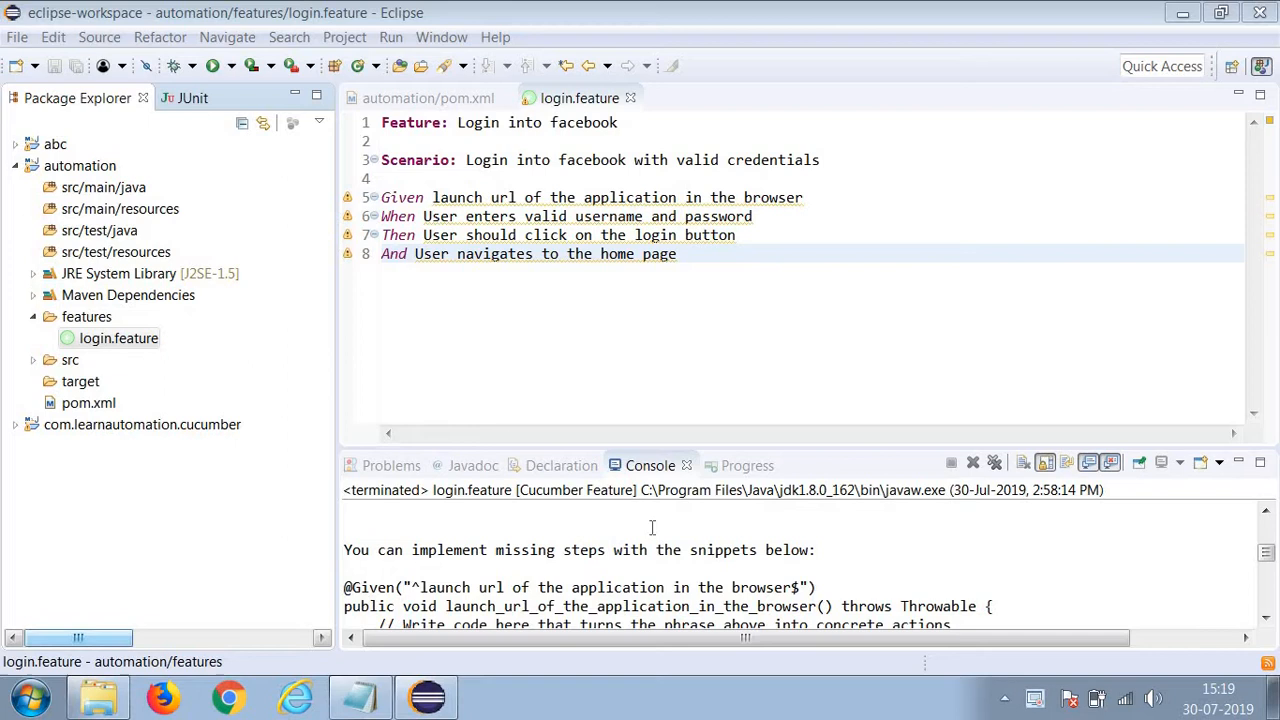
pyautogui.moveTo(307, 340)
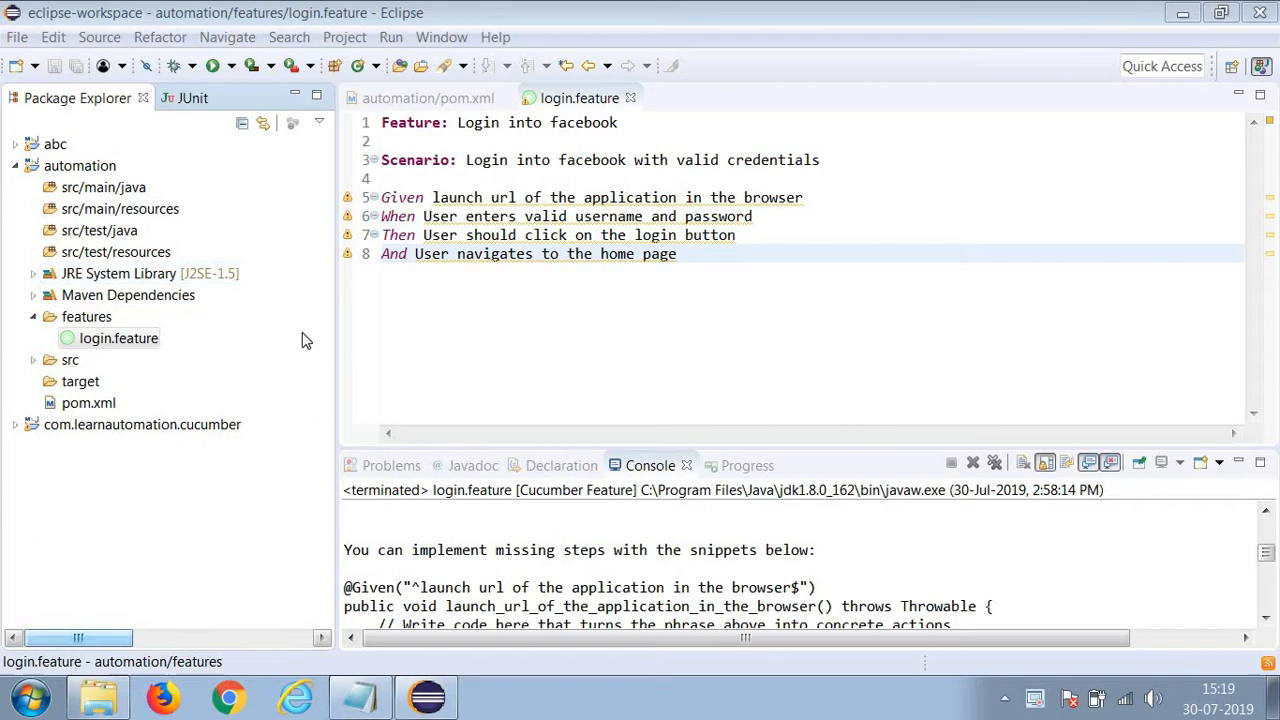
# Show pom.xml's gherkin dependency, then bring up the home folder in Windows Explorer.
pyautogui.click(428, 98)
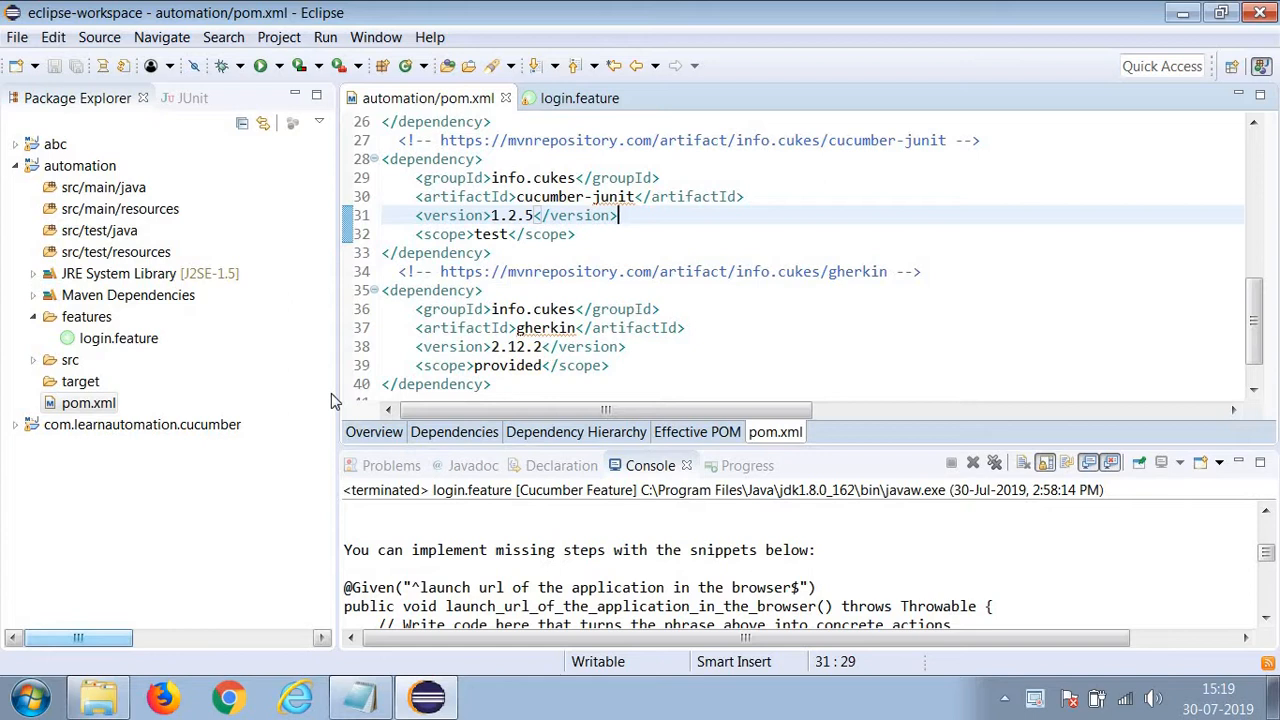
pyautogui.click(97, 697)
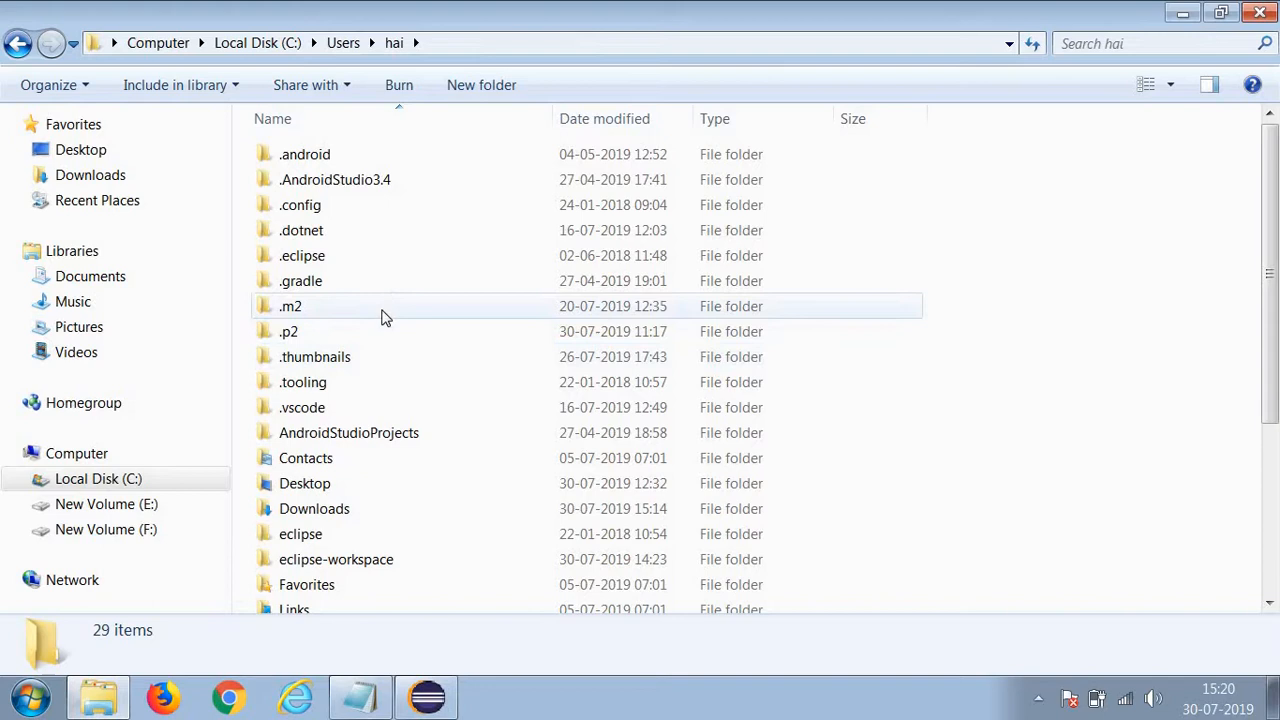
# Browse .m2 > repository > info > cukes to the gherkin folder, then return to pom.xml in Eclipse.
pyautogui.doubleClick(290, 306)
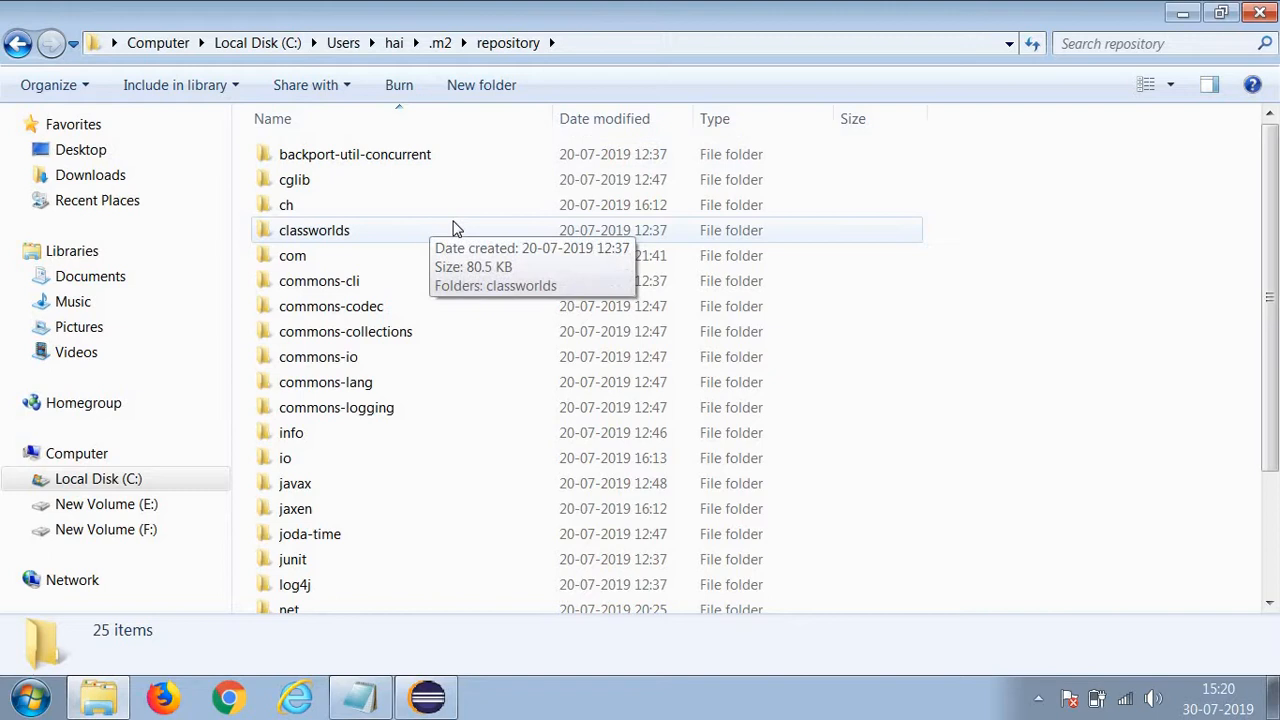
pyautogui.click(426, 697)
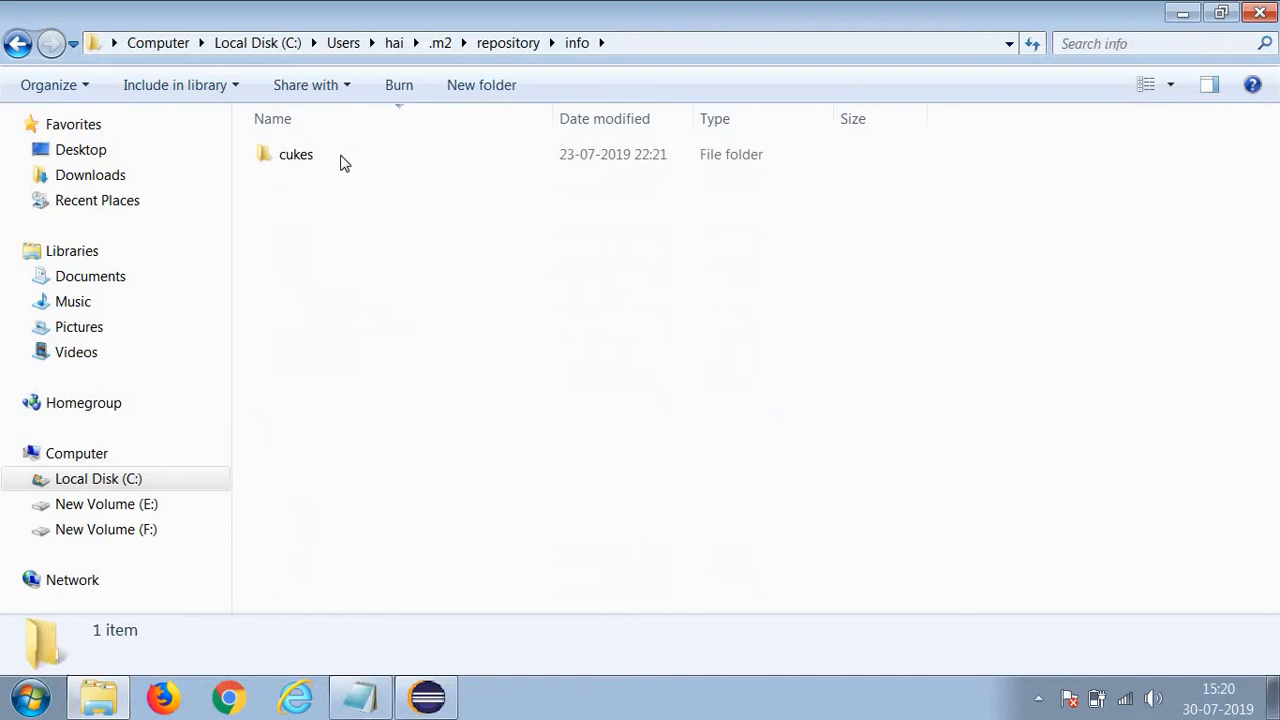
pyautogui.doubleClick(296, 154)
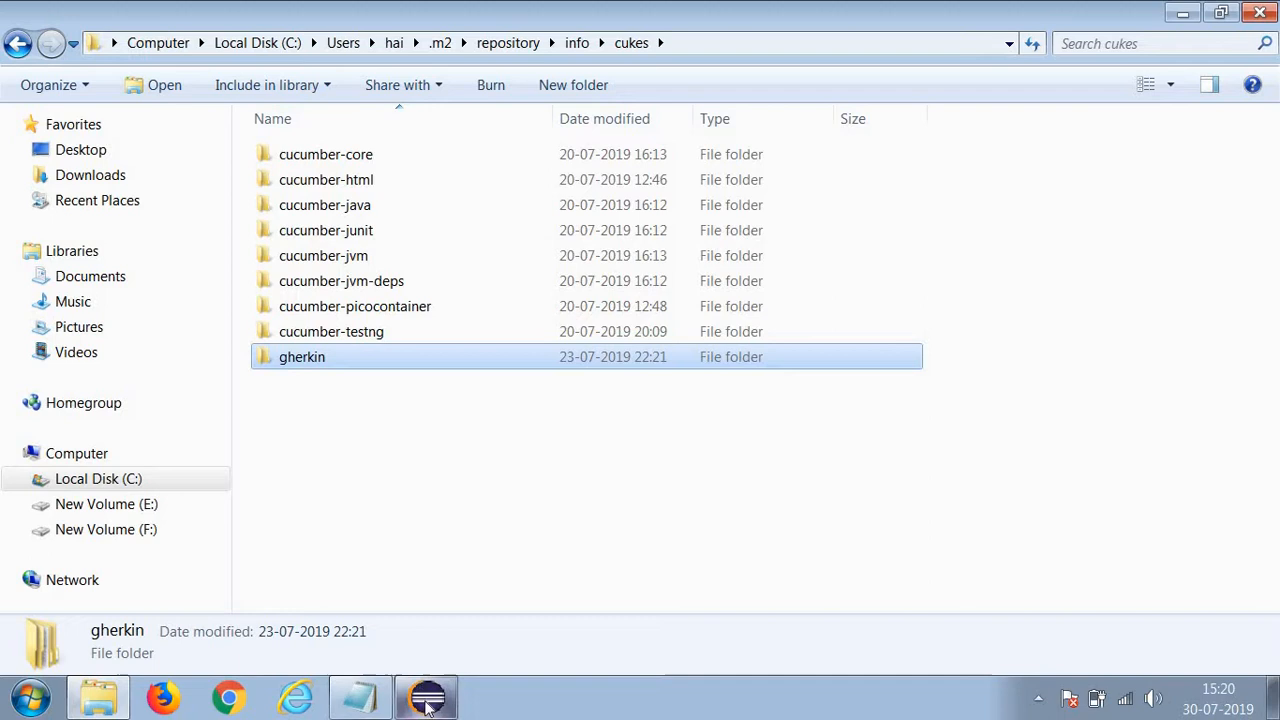
pyautogui.click(426, 697)
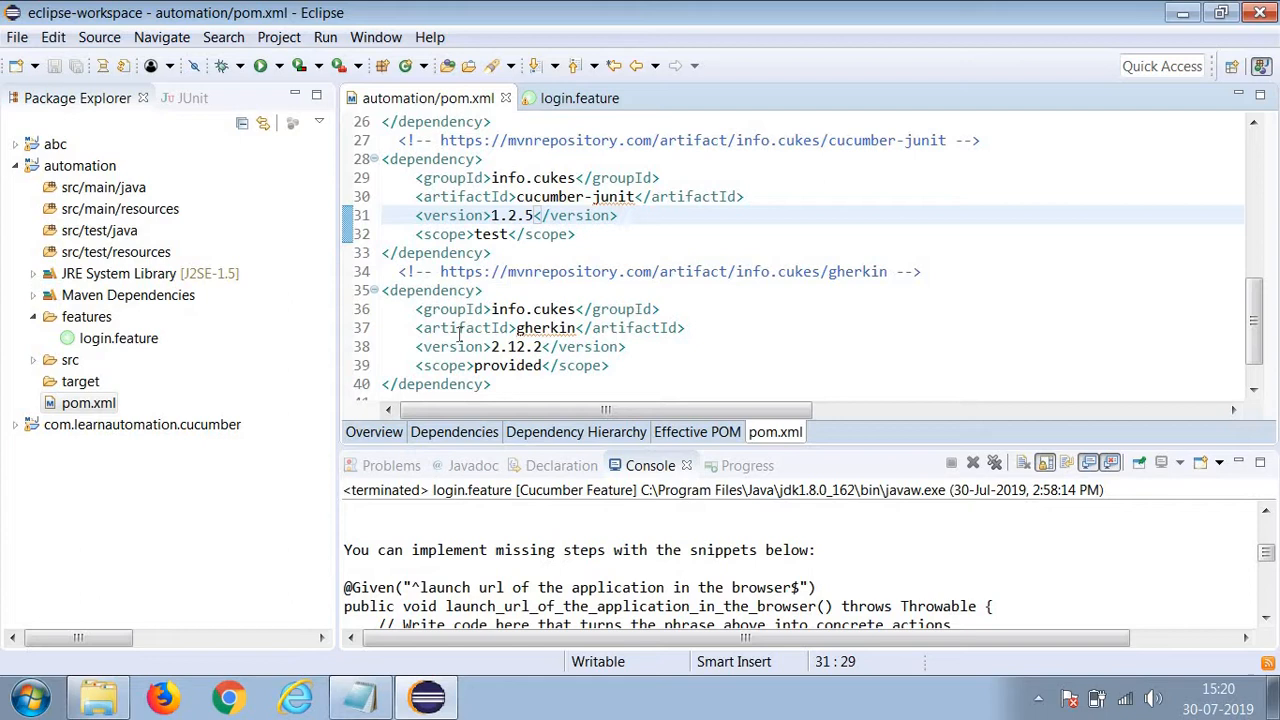